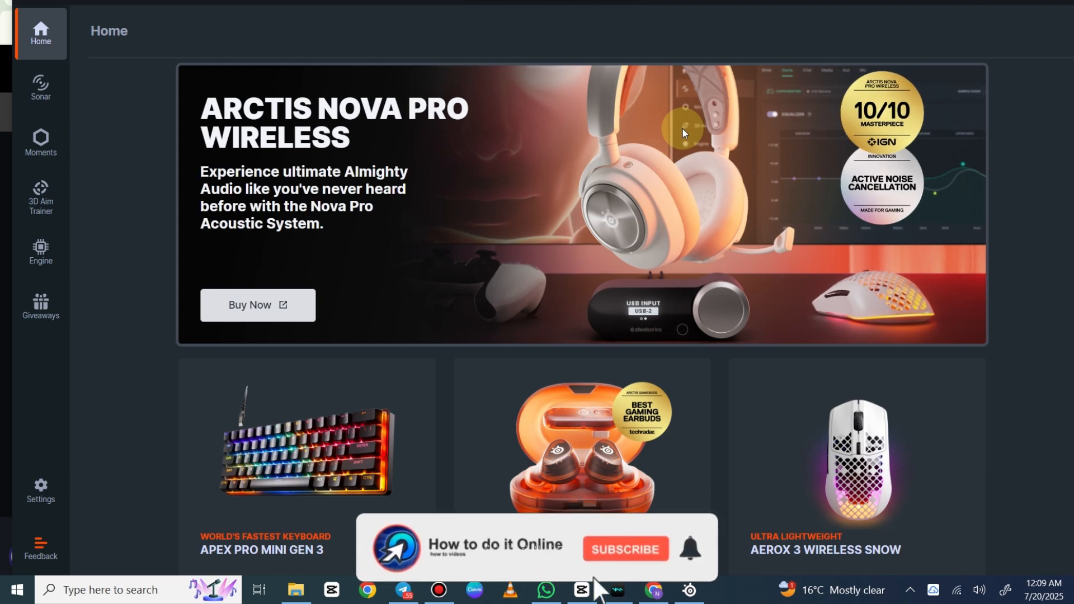
# Show the Sonar mixer with Game, Chat, Media, Aux and Mic channels, setup prompt dismissed
pyautogui.click(623, 548)
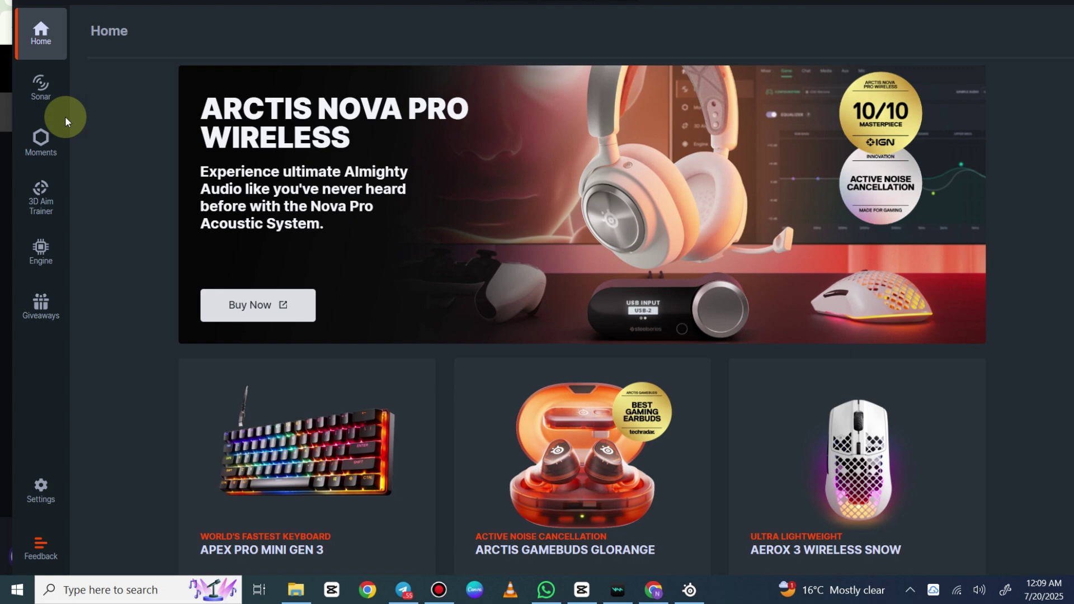
pyautogui.click(40, 87)
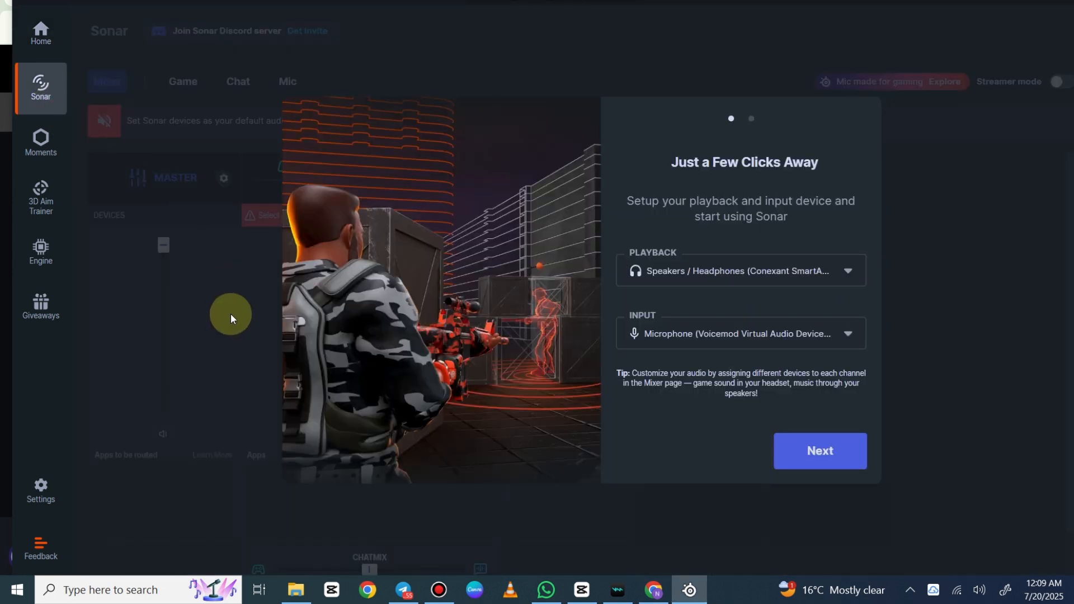
pyautogui.moveTo(390, 154)
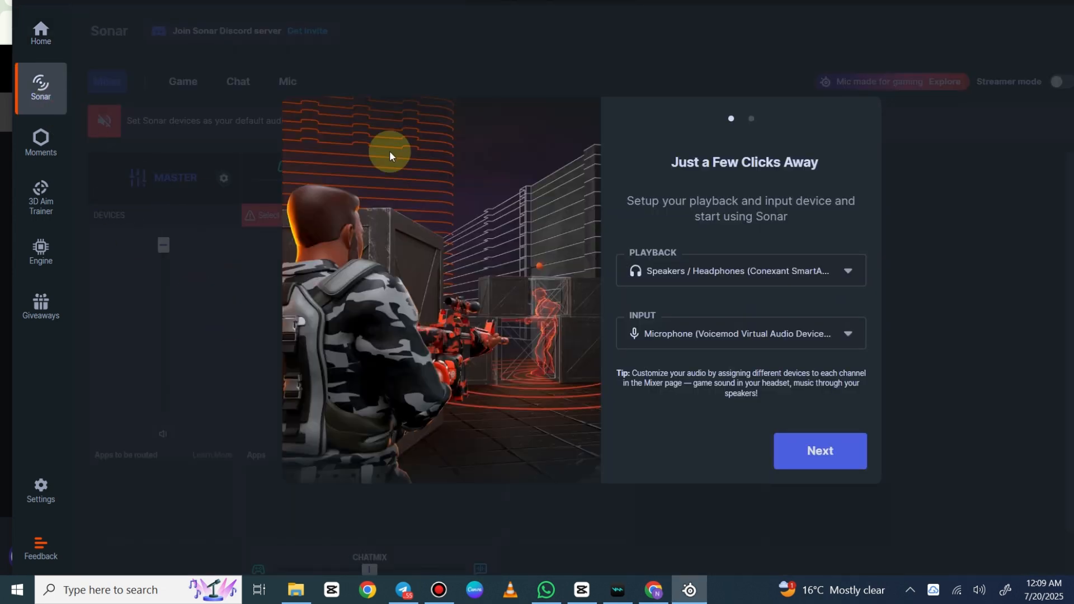
pyautogui.click(819, 451)
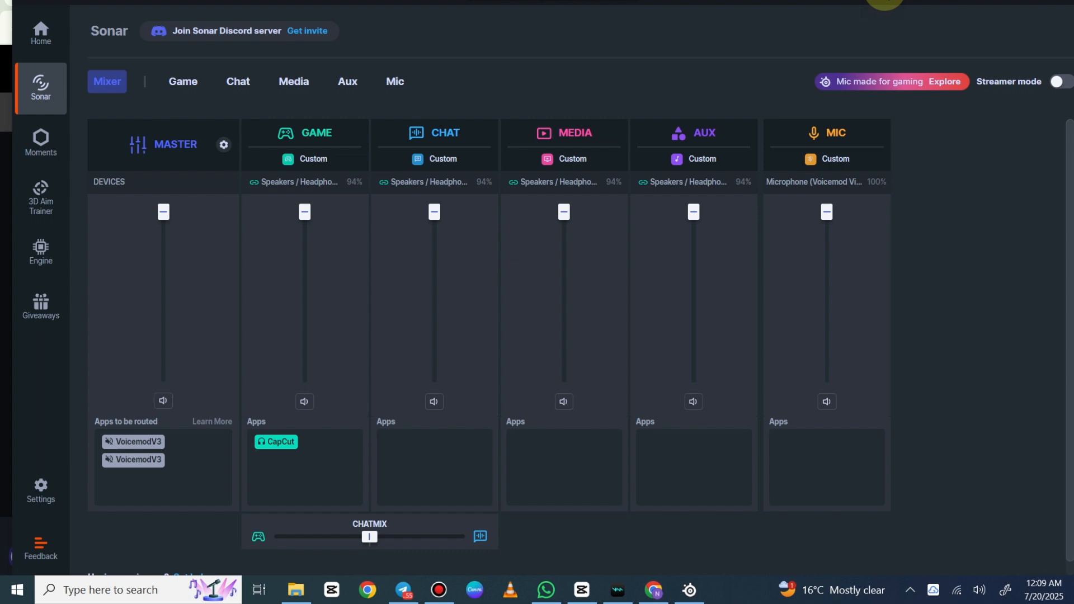
pyautogui.moveTo(616, 246)
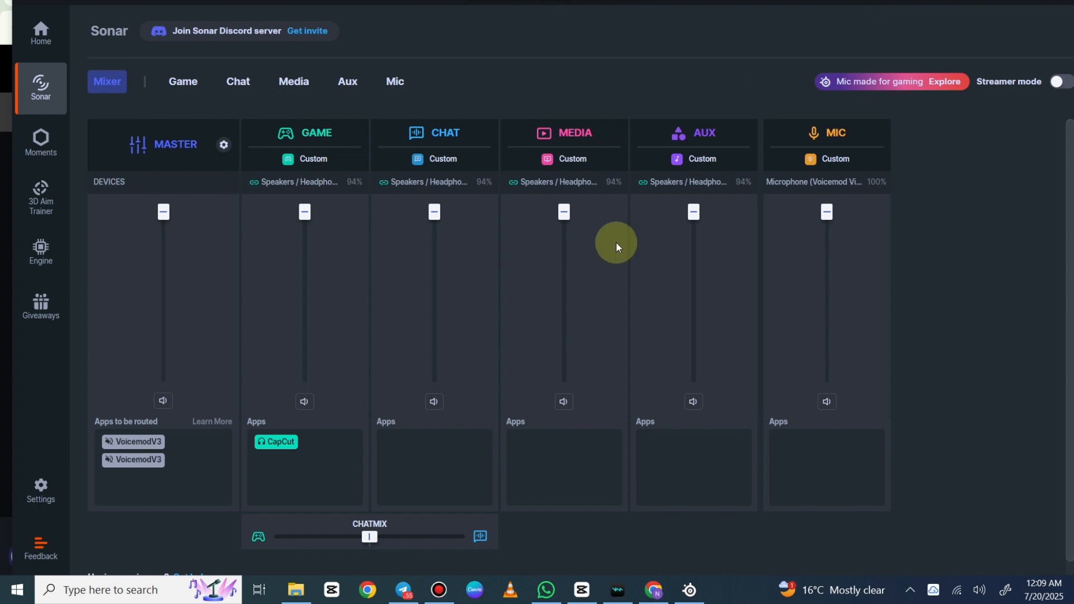
pyautogui.moveTo(572, 270)
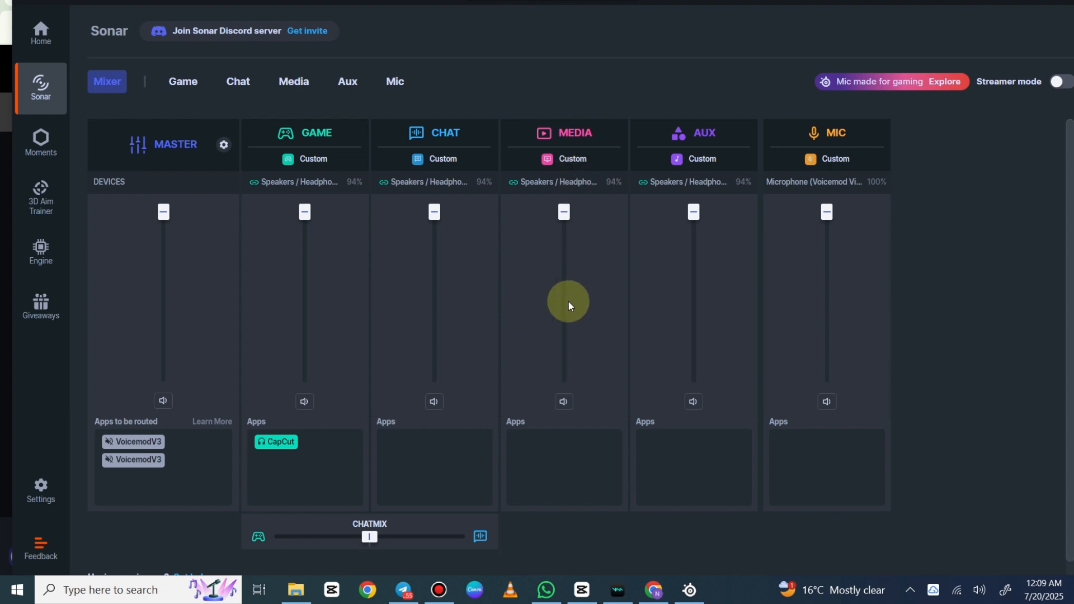
pyautogui.moveTo(511, 288)
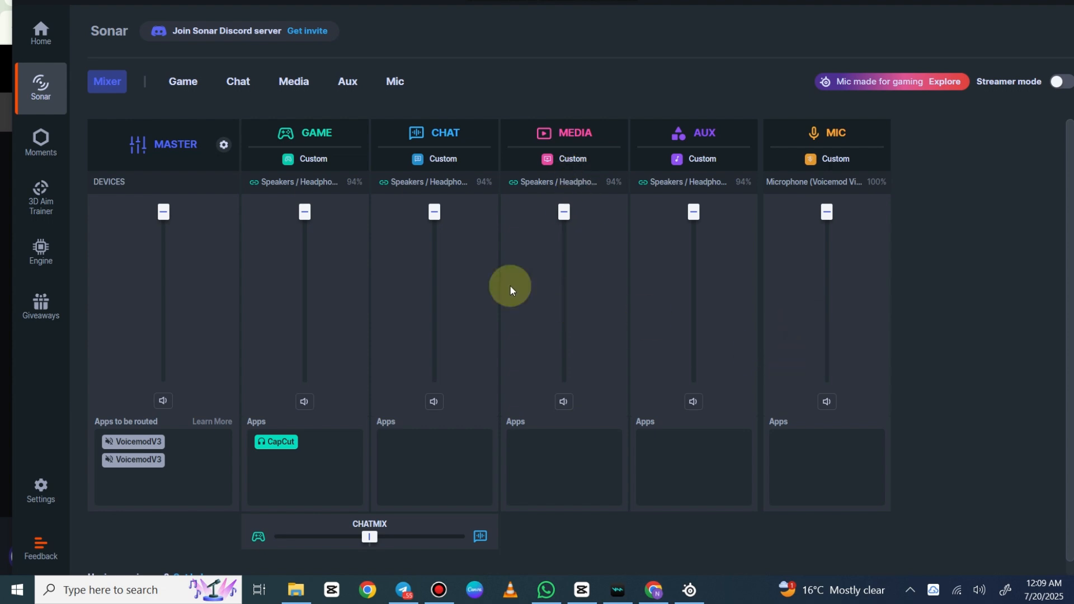
pyautogui.moveTo(410, 356)
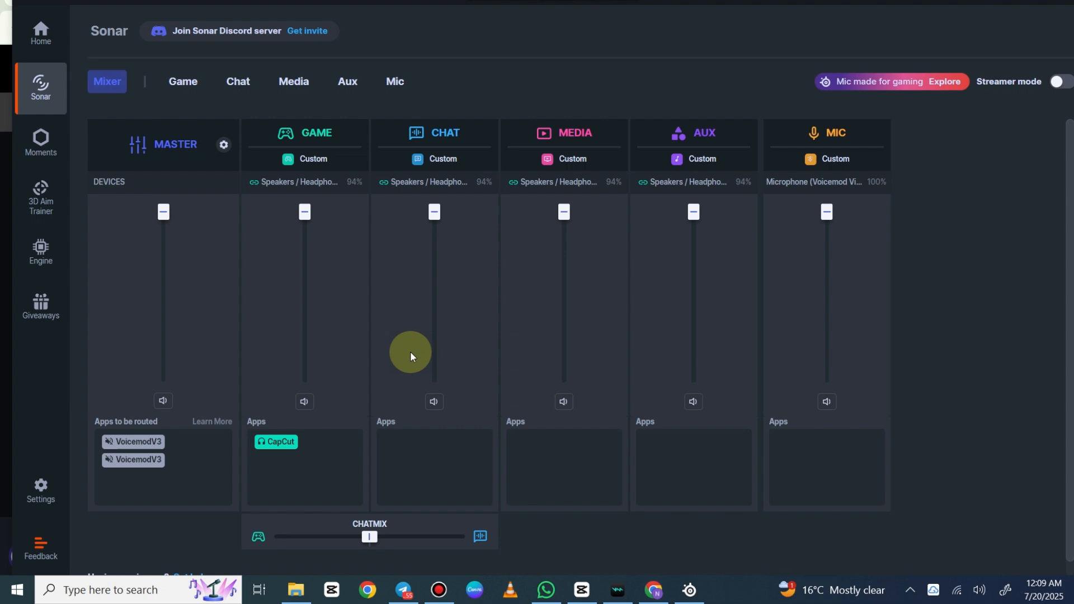
pyautogui.moveTo(1000, 135)
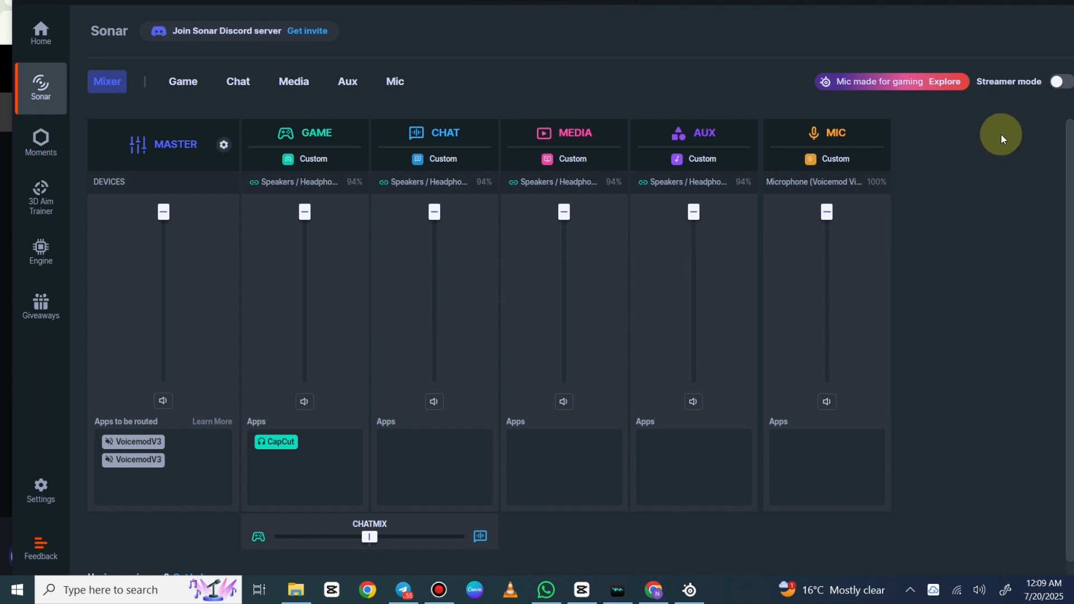
pyautogui.moveTo(1058, 81)
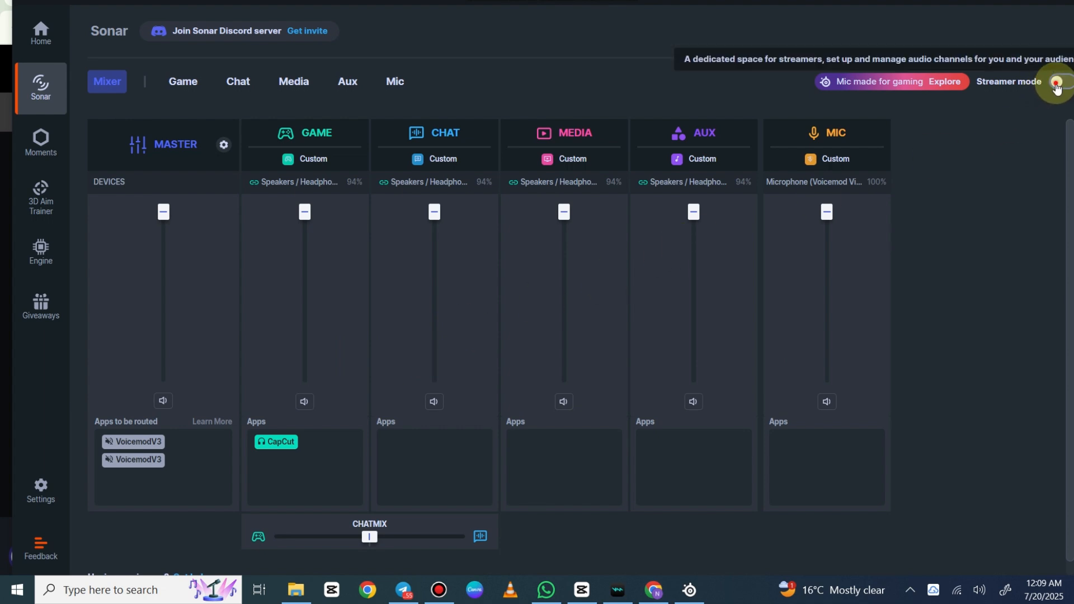
# Turn on Streamer mode and get past its introduction dialog
pyautogui.click(1057, 85)
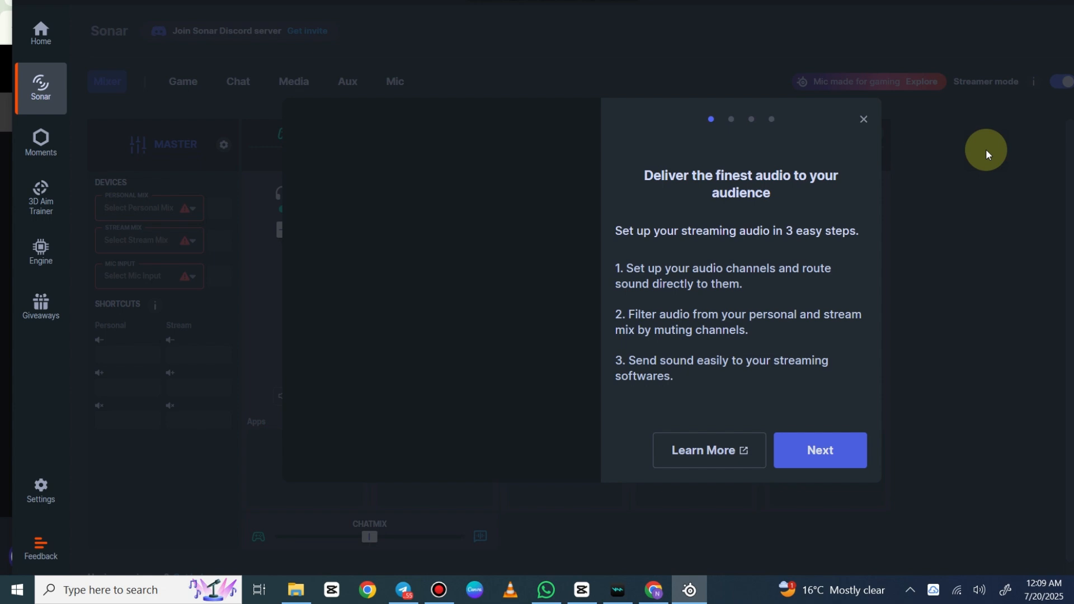
pyautogui.click(821, 450)
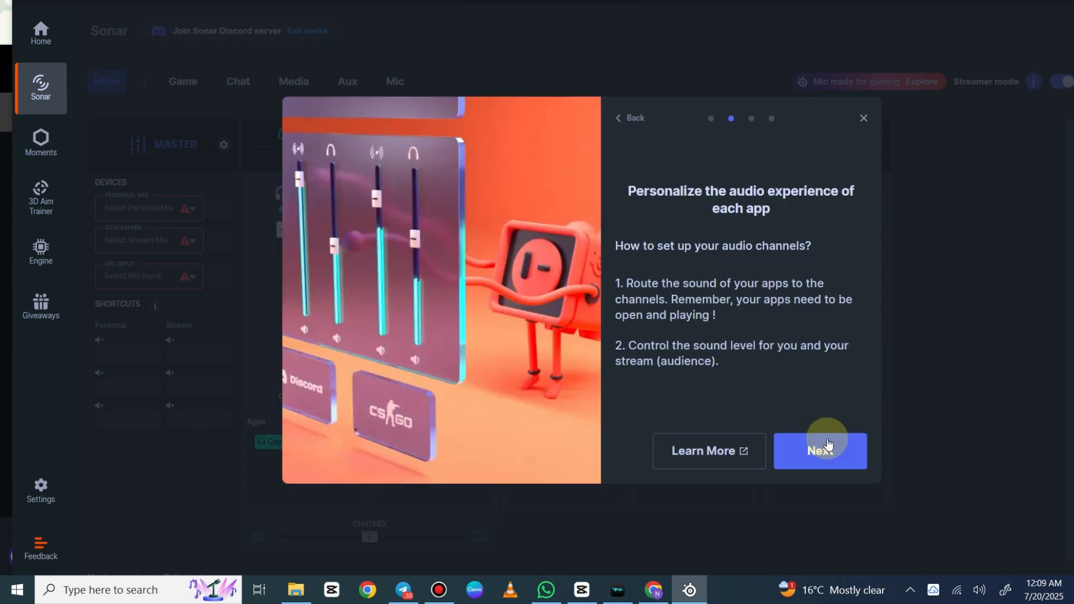
pyautogui.click(819, 451)
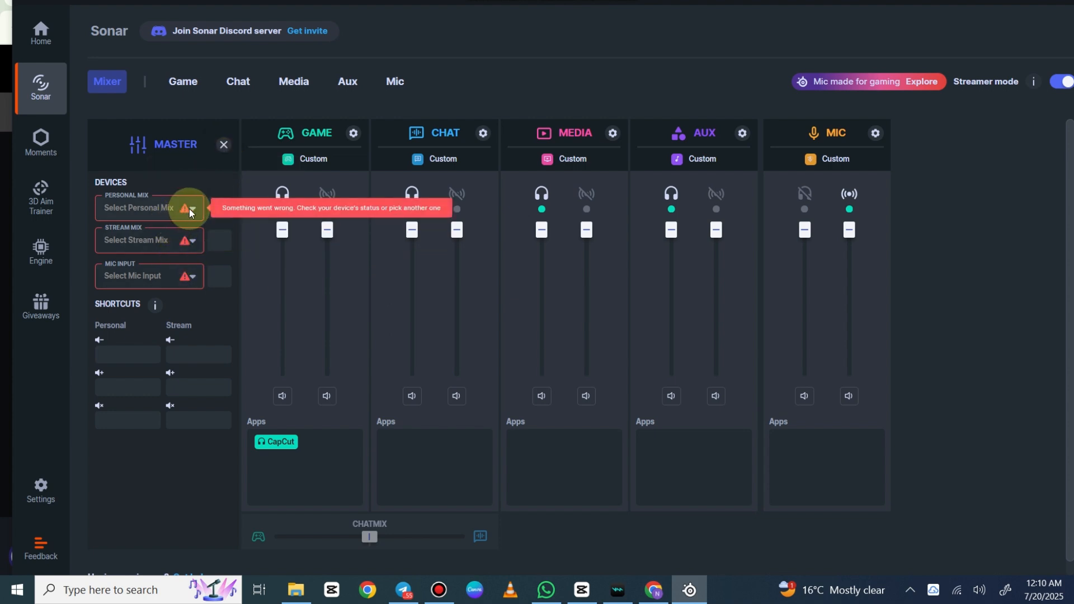
# Assign Speakers/Headphones to Personal Mix, Sonar Stream to Stream Mix, Voicemod microphone to Mic Input
pyautogui.click(192, 208)
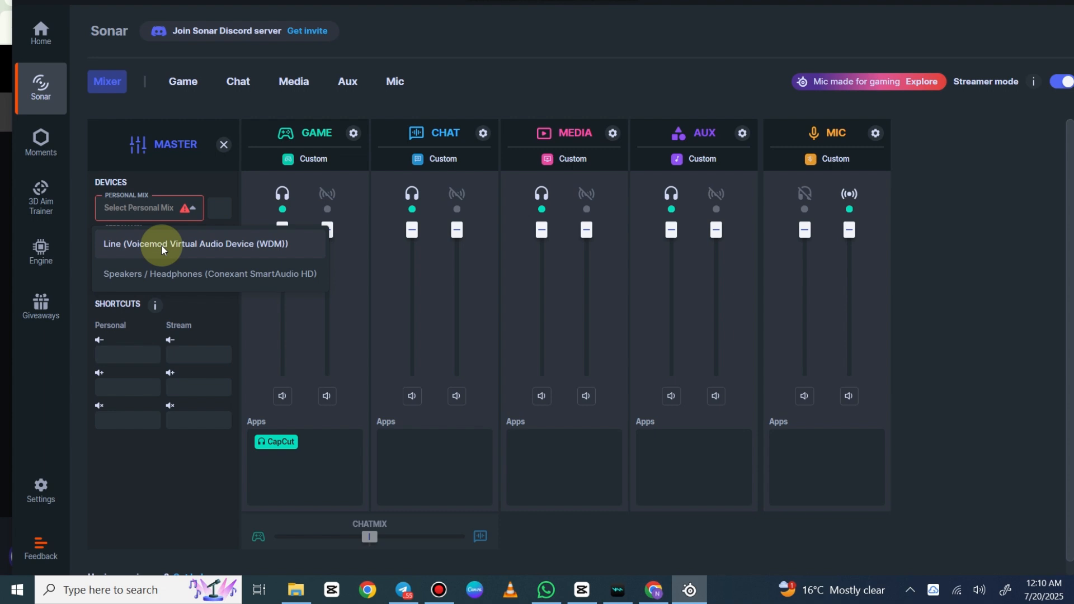
pyautogui.moveTo(165, 266)
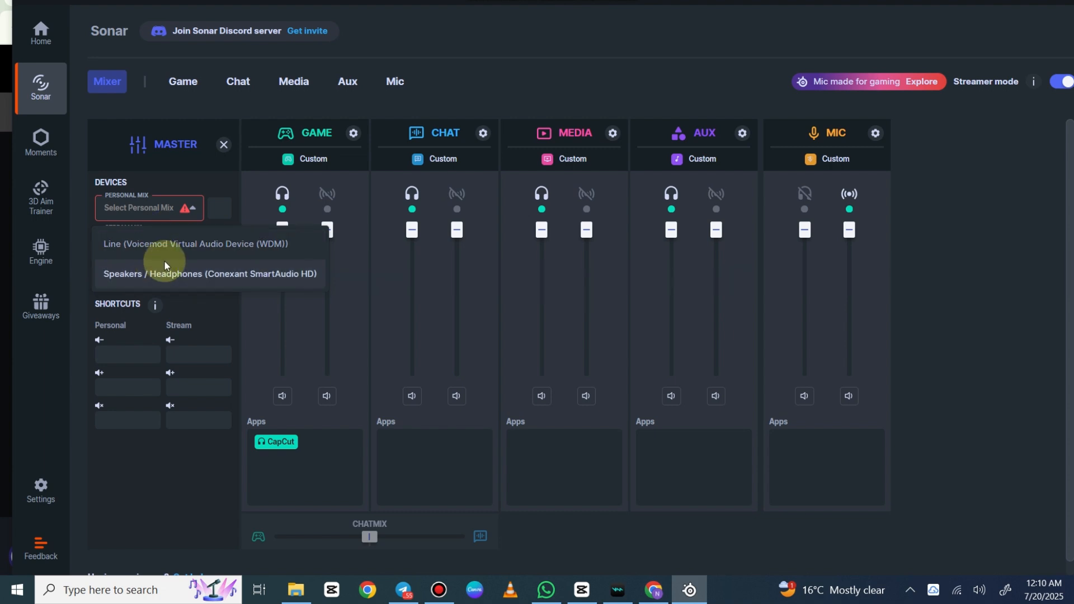
pyautogui.click(210, 273)
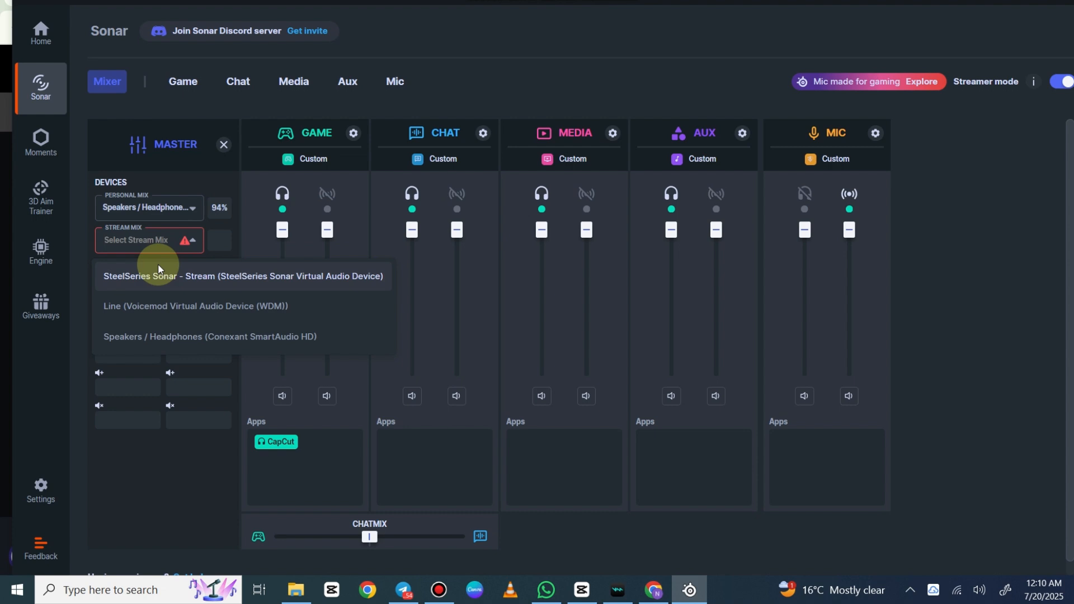
pyautogui.click(243, 277)
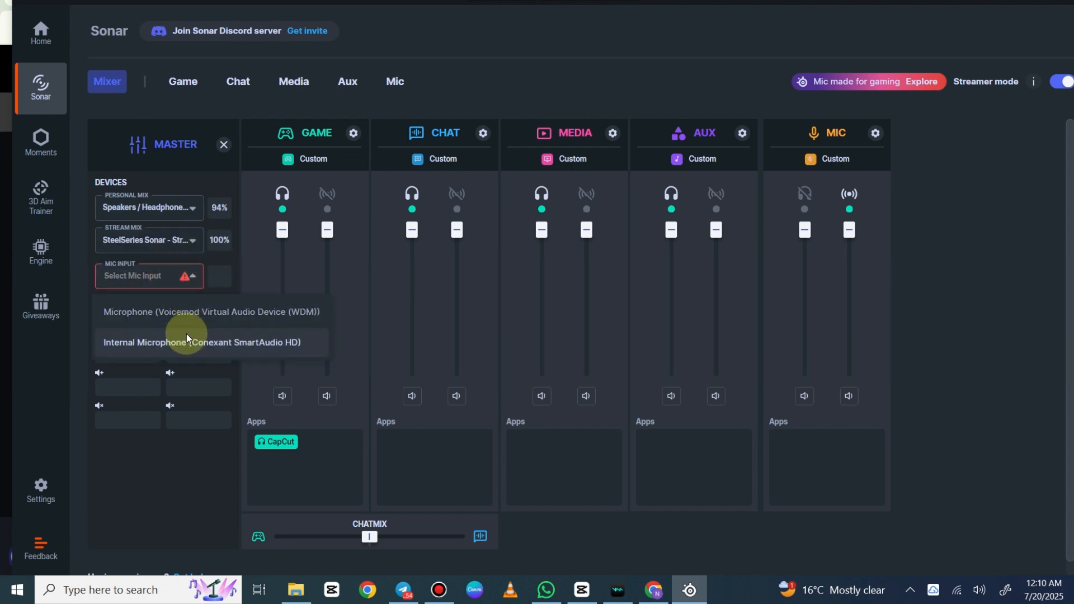
pyautogui.click(211, 312)
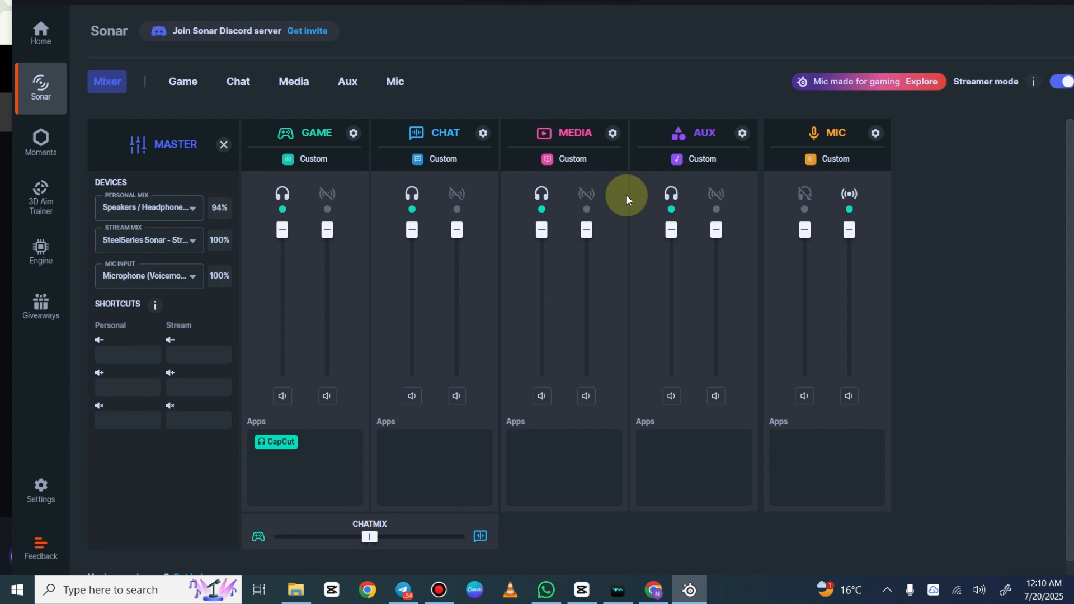
pyautogui.moveTo(606, 237)
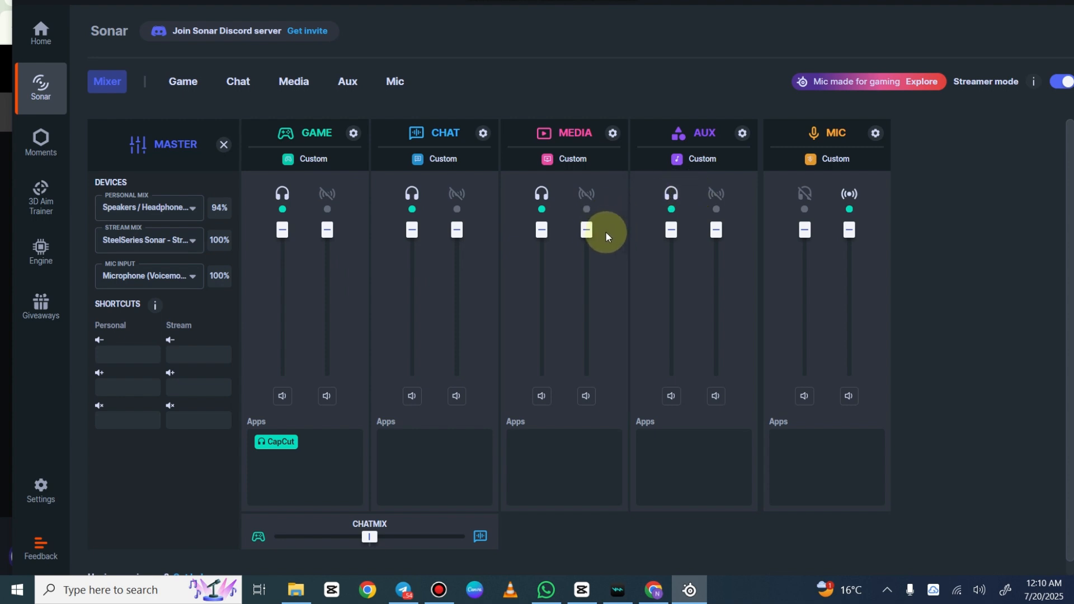
pyautogui.moveTo(635, 245)
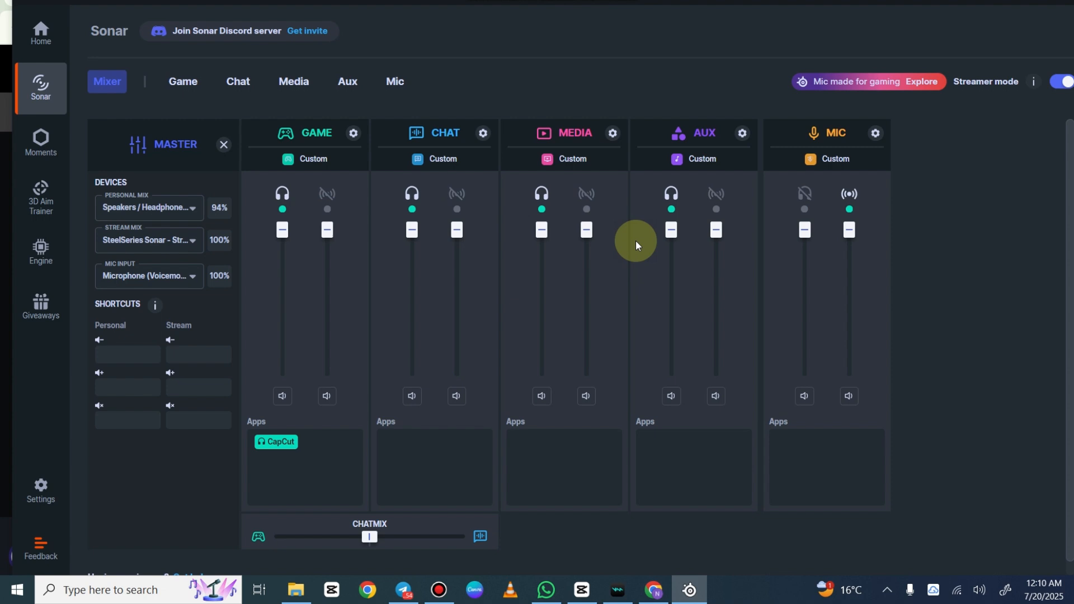
pyautogui.moveTo(584, 192)
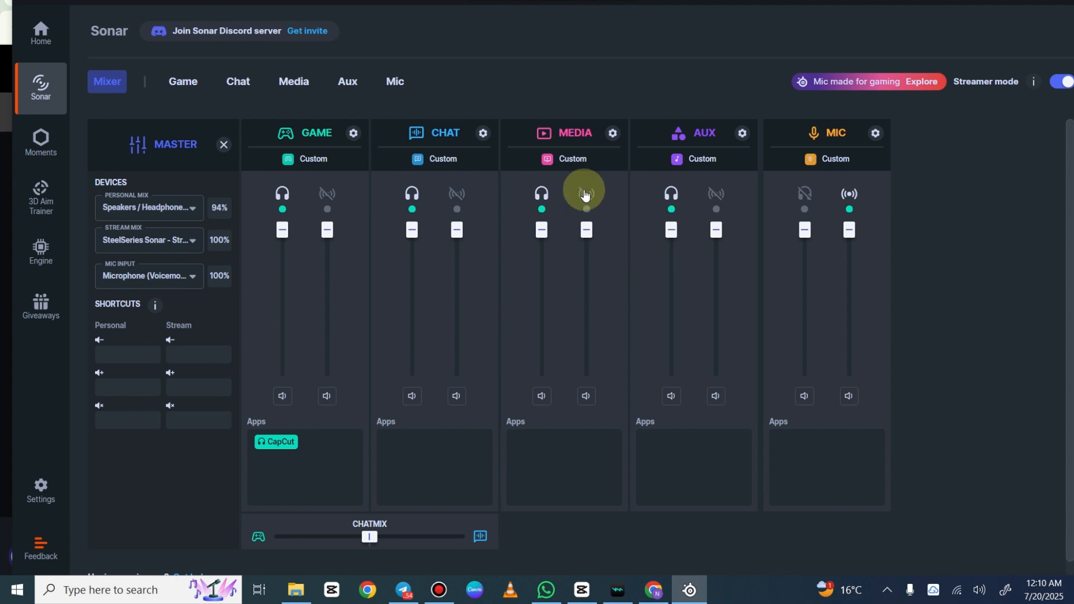
pyautogui.moveTo(848, 194)
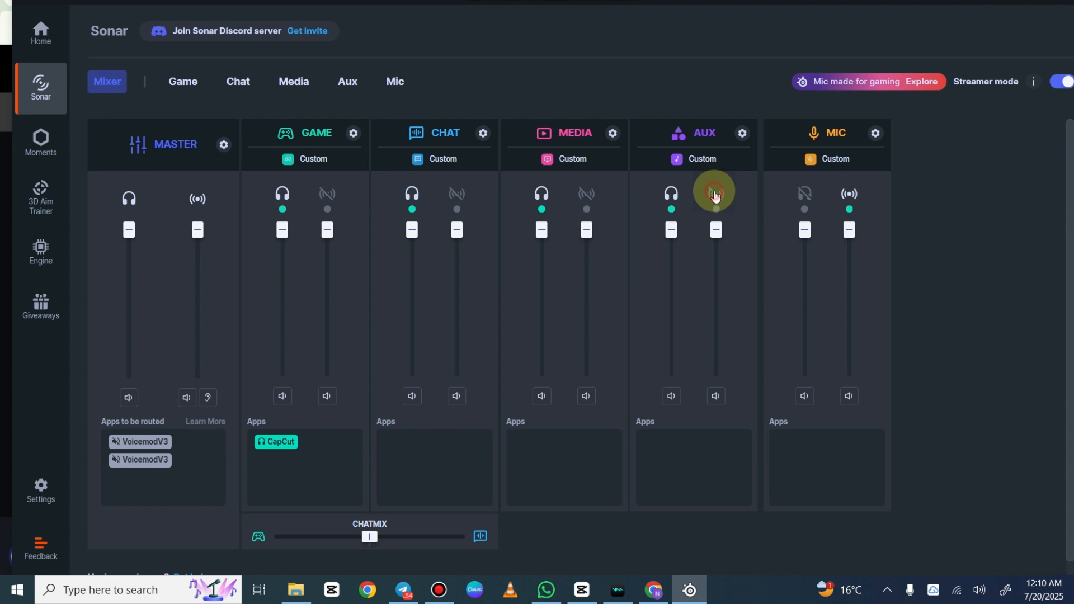
# Route the Aux channel into the stream mix and enable the mic in the personal mix
pyautogui.click(715, 195)
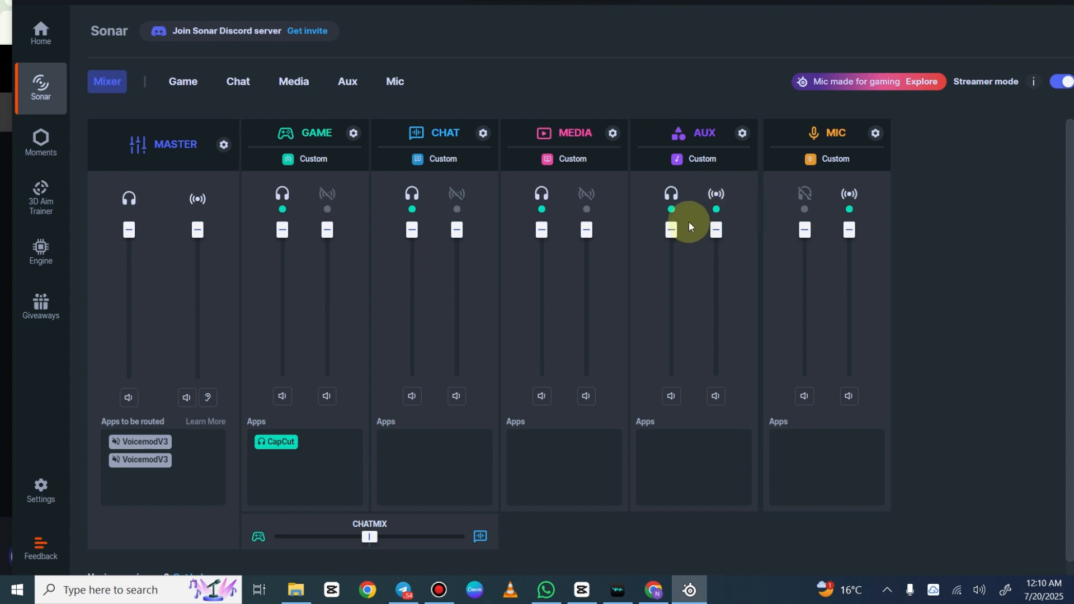
pyautogui.click(805, 193)
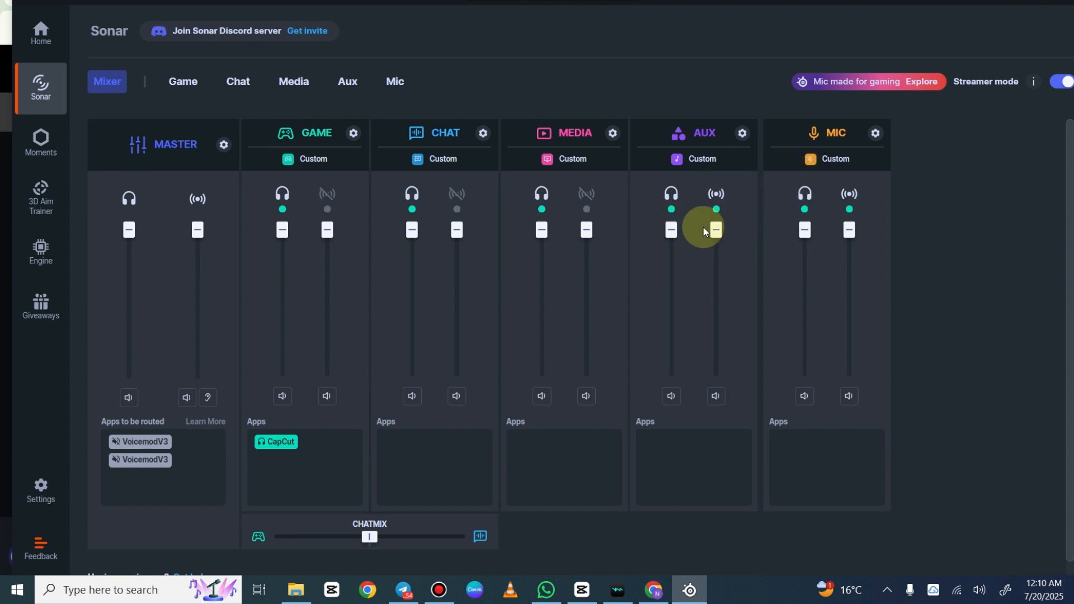
pyautogui.moveTo(728, 248)
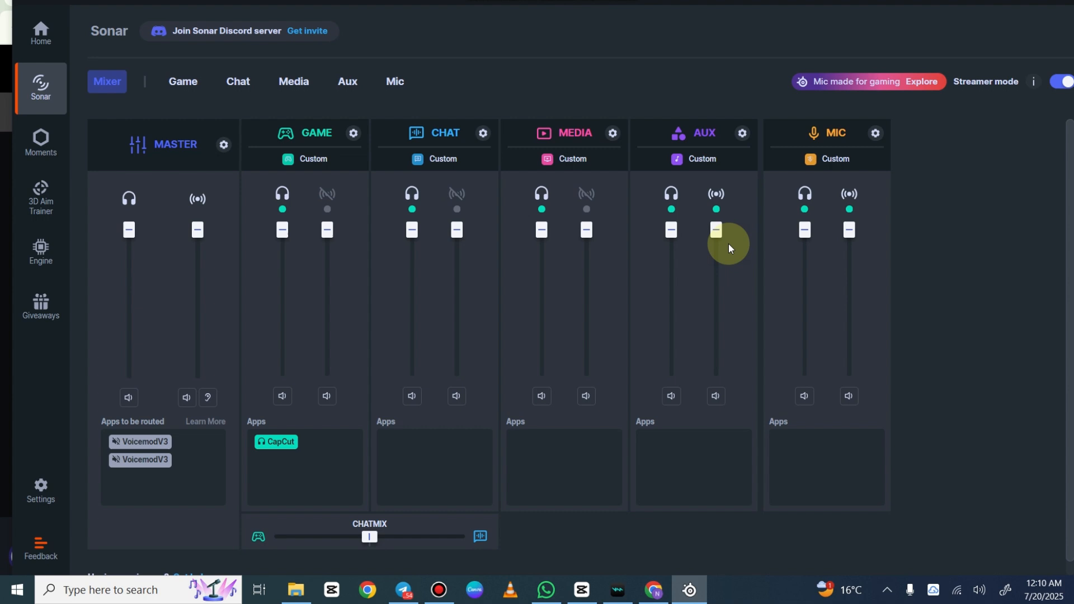
pyautogui.moveTo(825, 270)
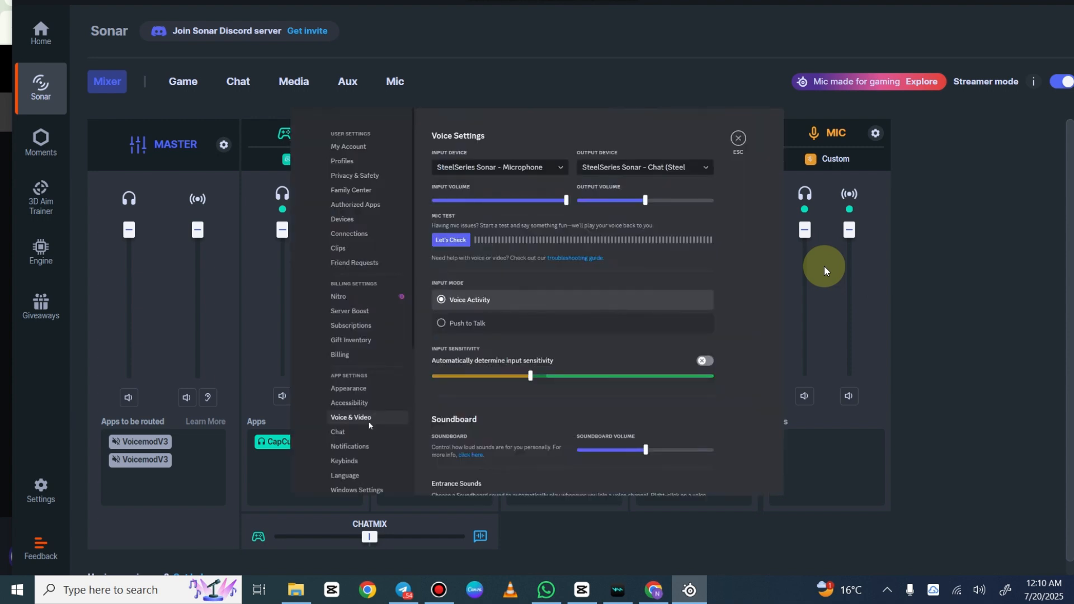
# Set Discord's voice input device to SteelSeries Sonar - Microphone
pyautogui.click(498, 167)
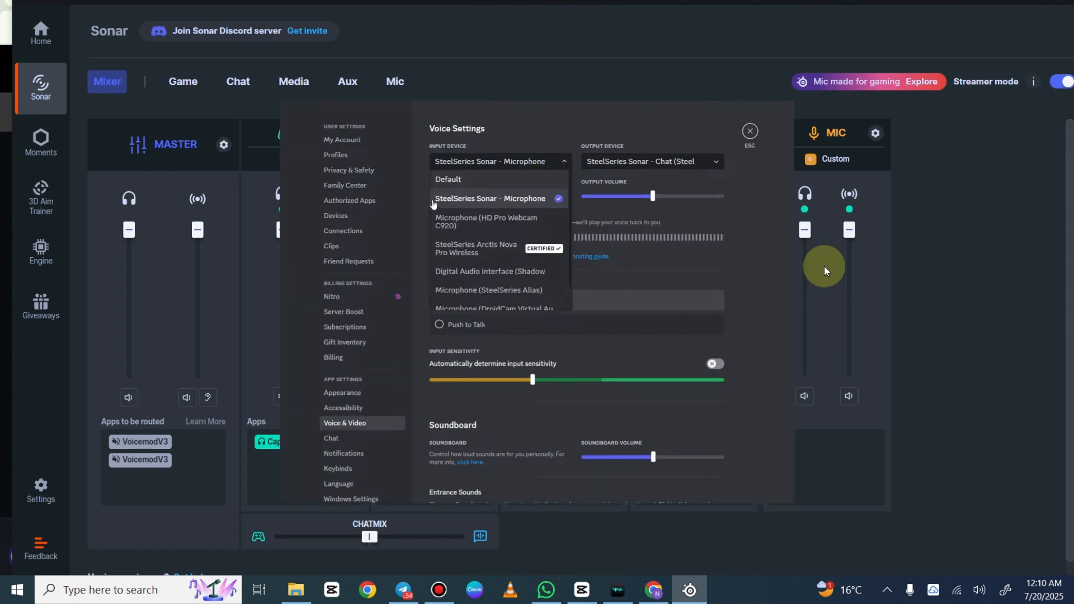
pyautogui.click(750, 131)
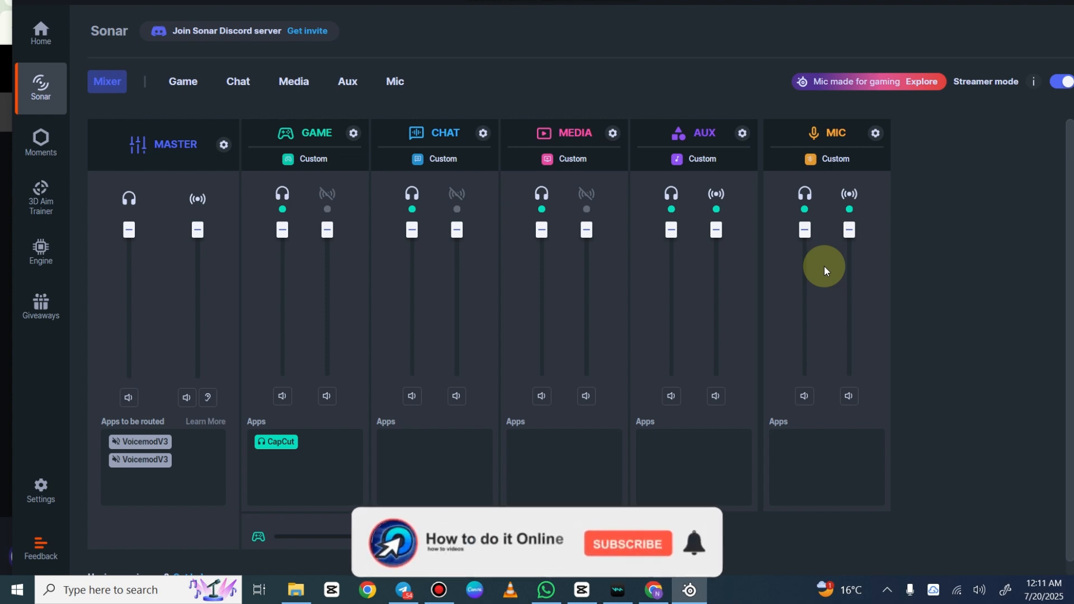
pyautogui.click(626, 544)
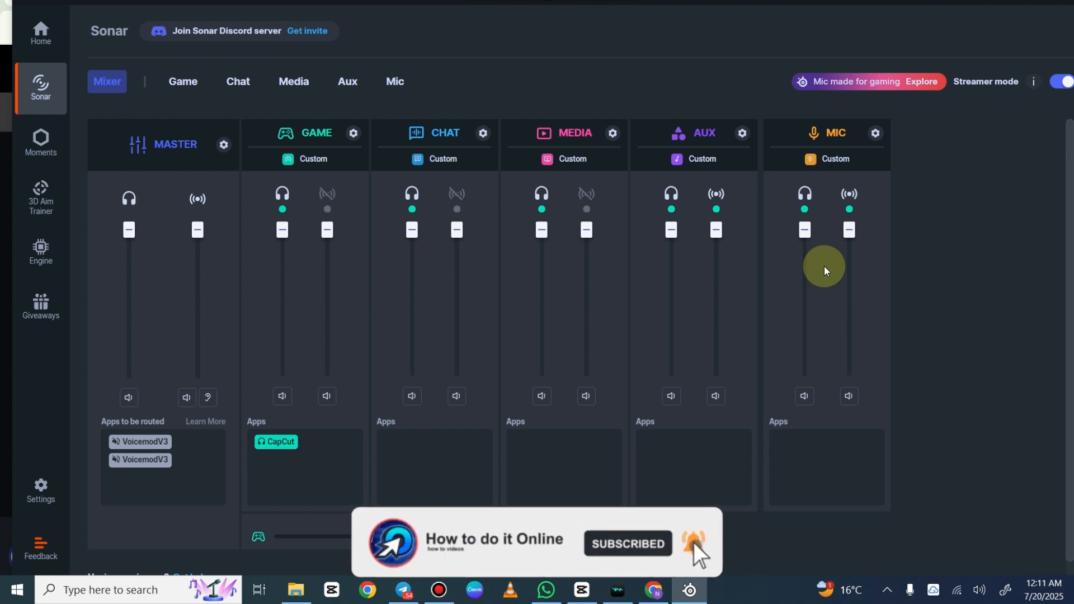